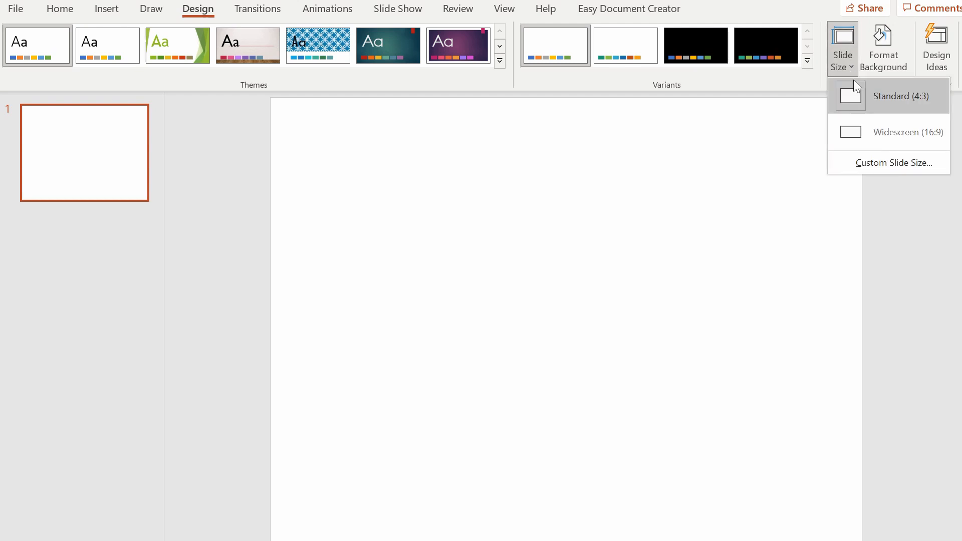
Step: Resize the slide to A4 paper (210x297 mm) and maximize the content to the new size
left_click(893, 162)
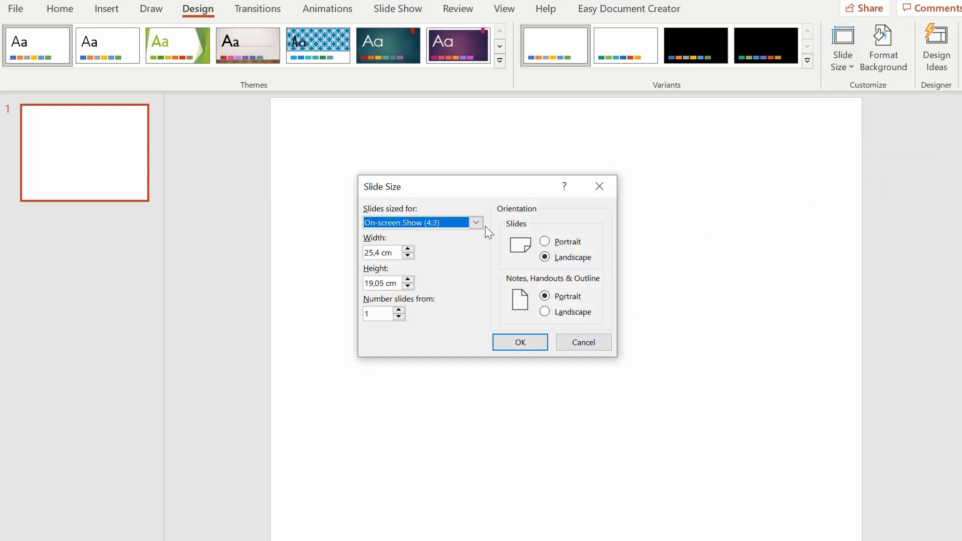
left_click(421, 222)
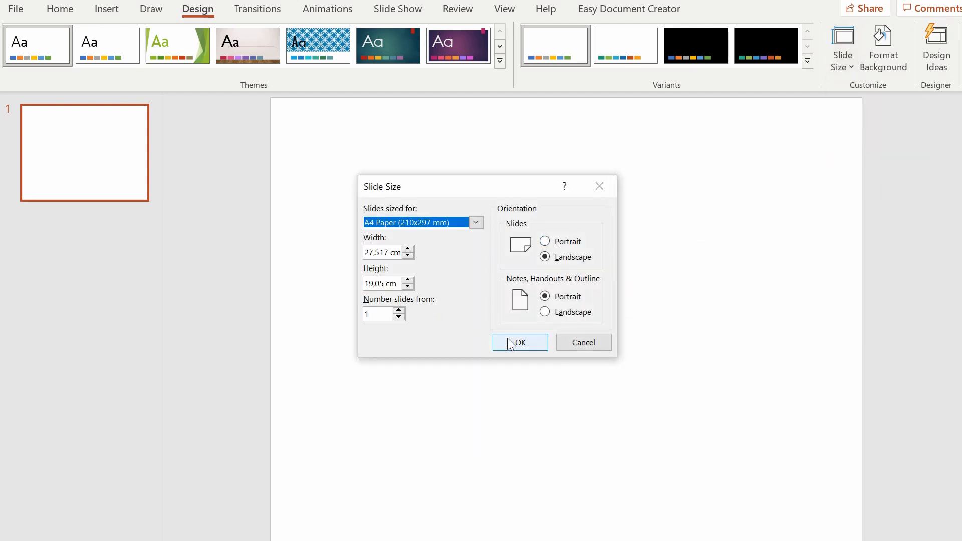
left_click(519, 342)
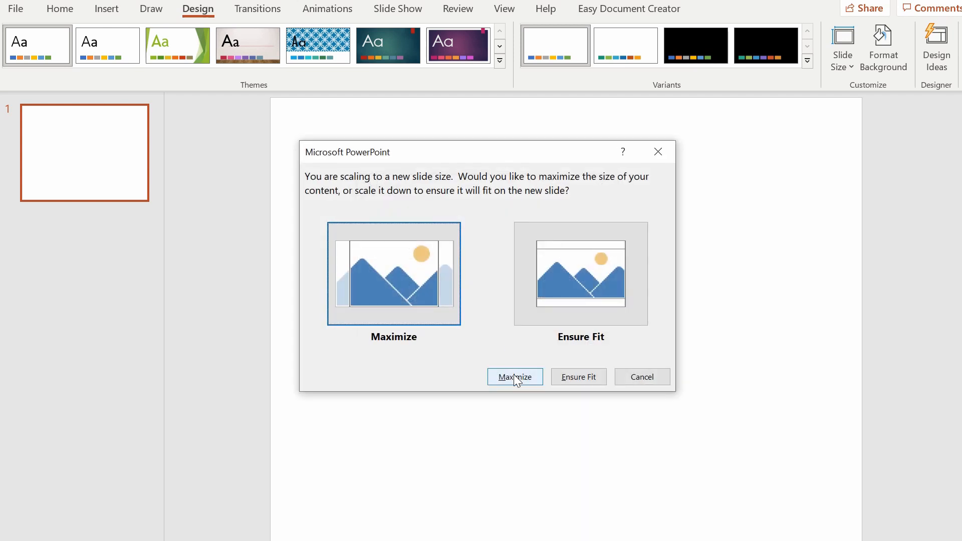
left_click(514, 376)
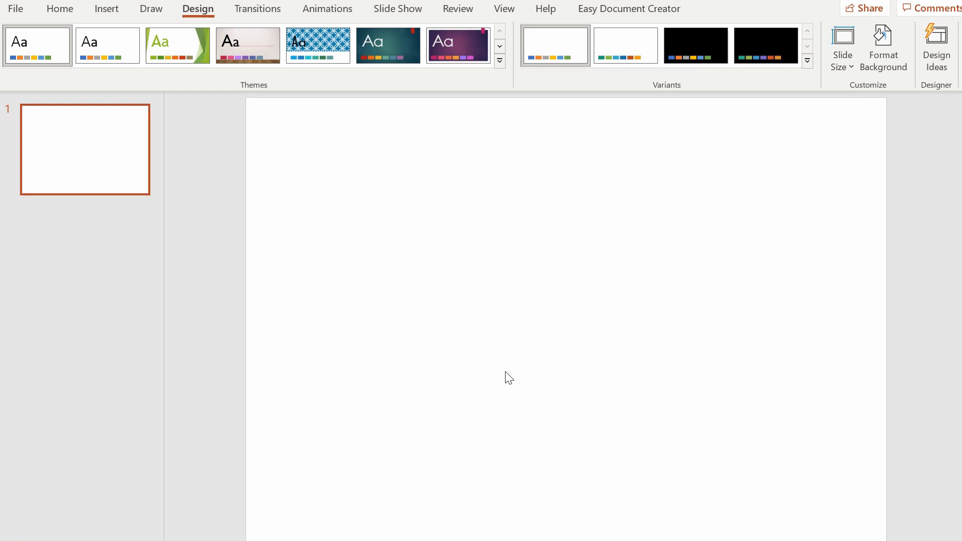
left_click(107, 9)
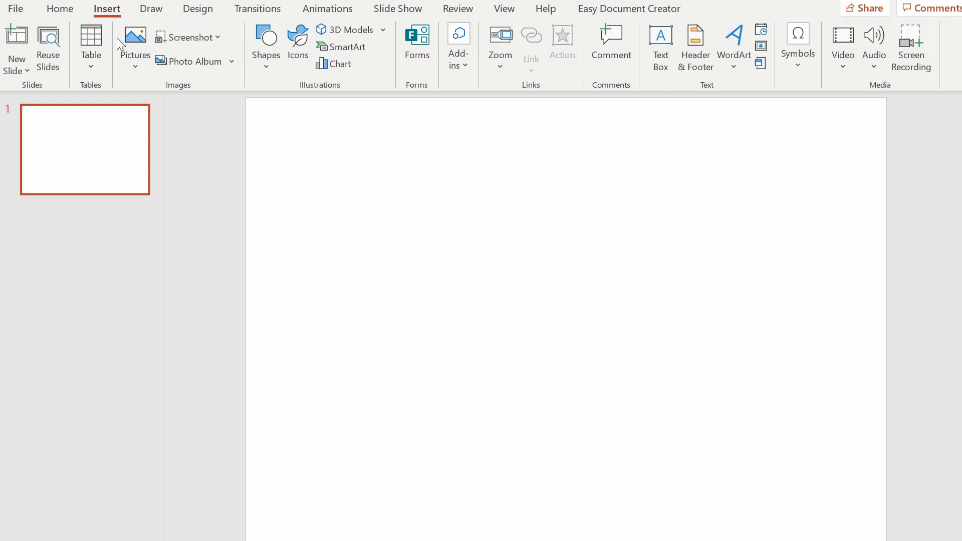
Step: Draw a rectangle and format it as an unfilled square with a solid black outline
left_click(266, 44)
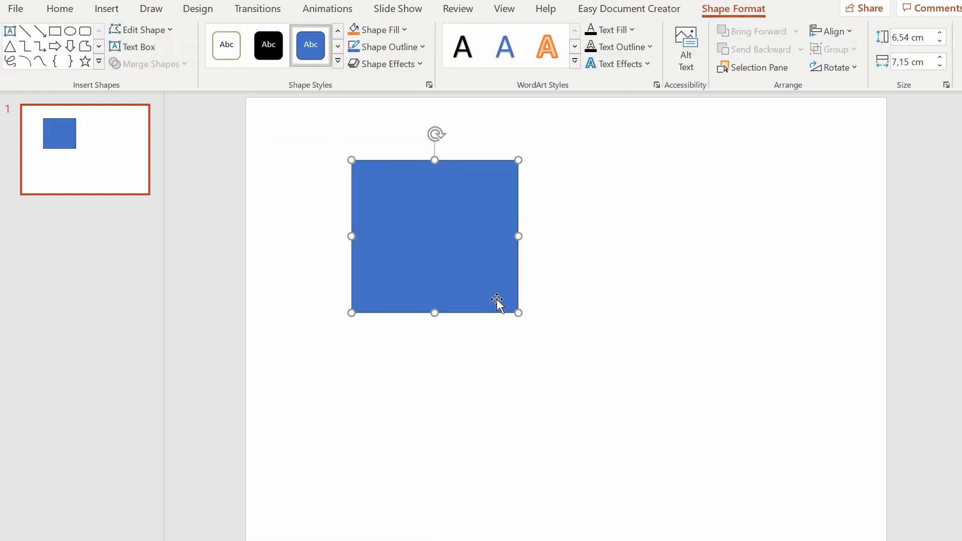
right_click(496, 303)
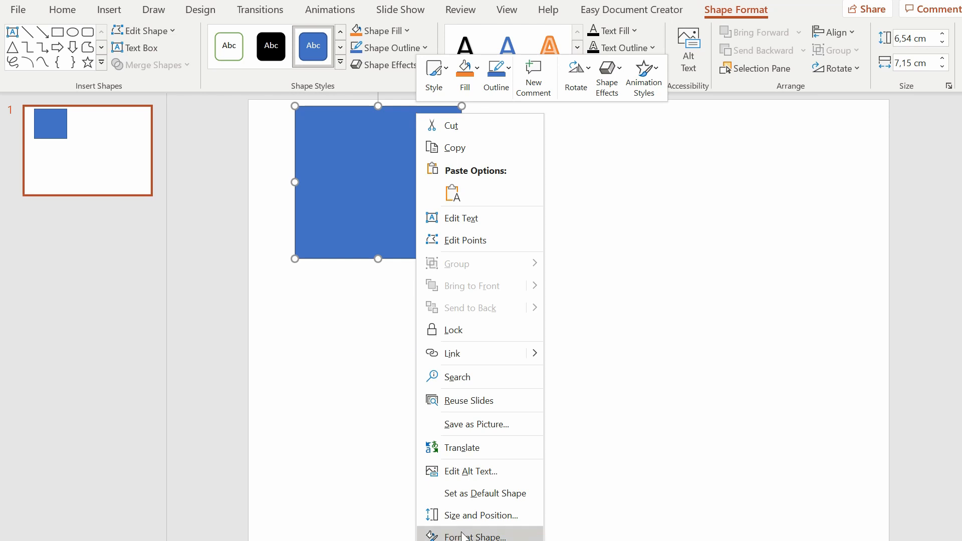
left_click(482, 535)
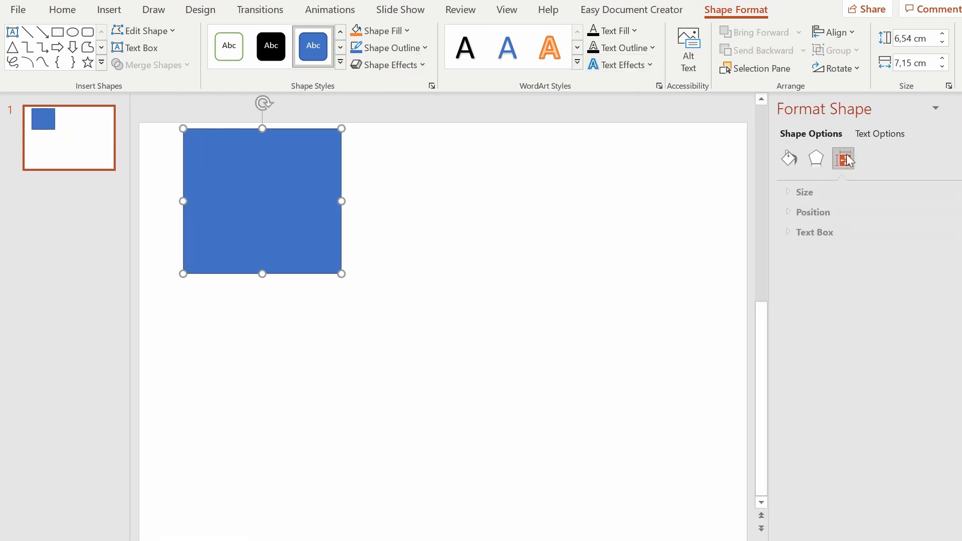
left_click(801, 192)
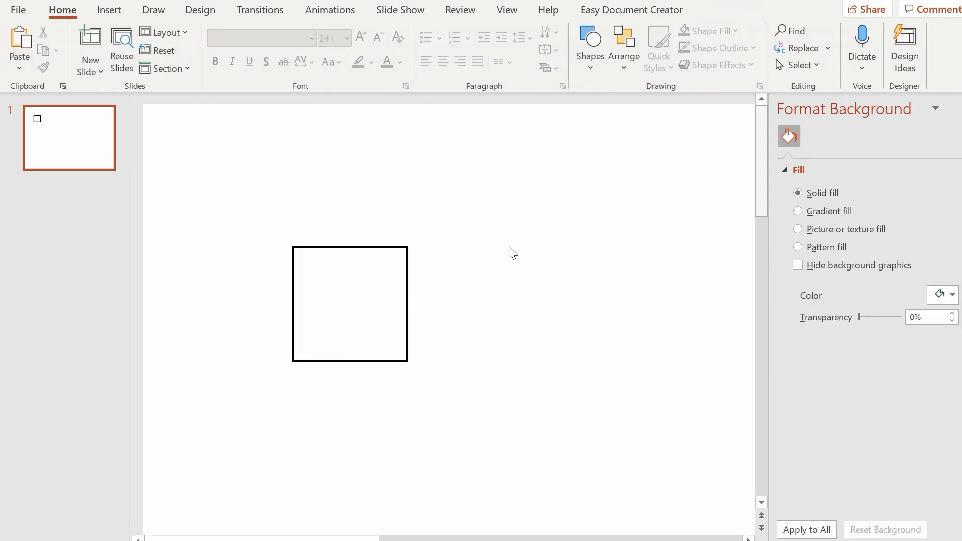
Step: Add centred Name, Information and May 12, 2021 text inside the square in Arial Narrow
left_click(109, 9)
type("Name")
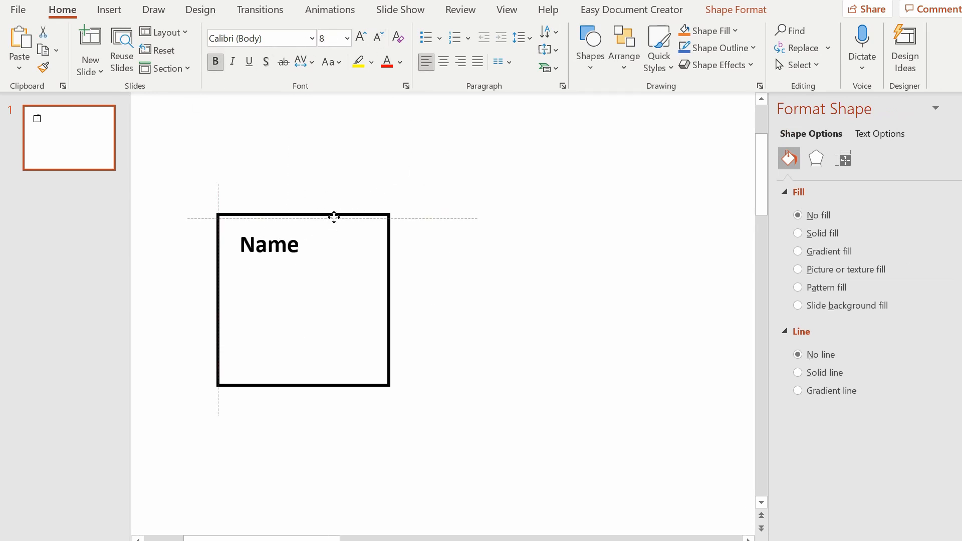
left_click(443, 62)
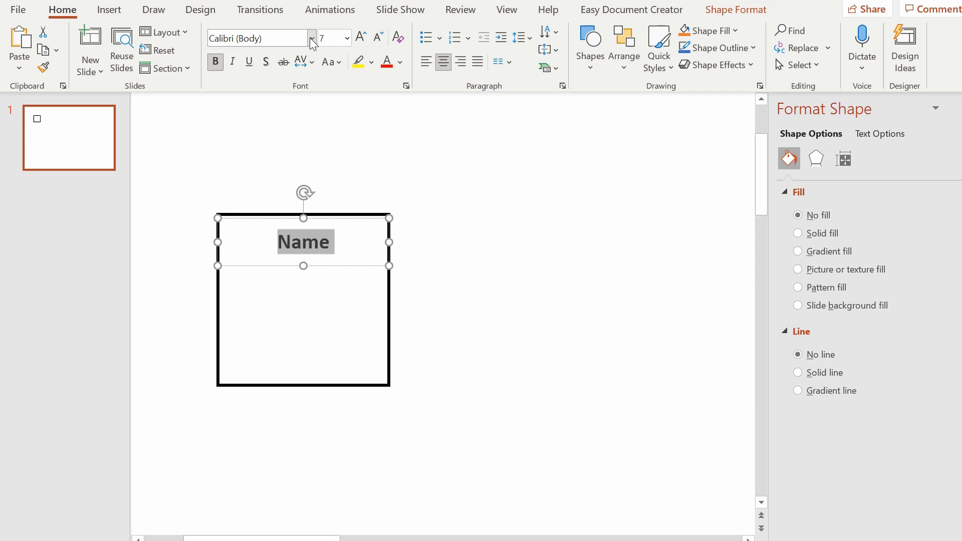
left_click(312, 38)
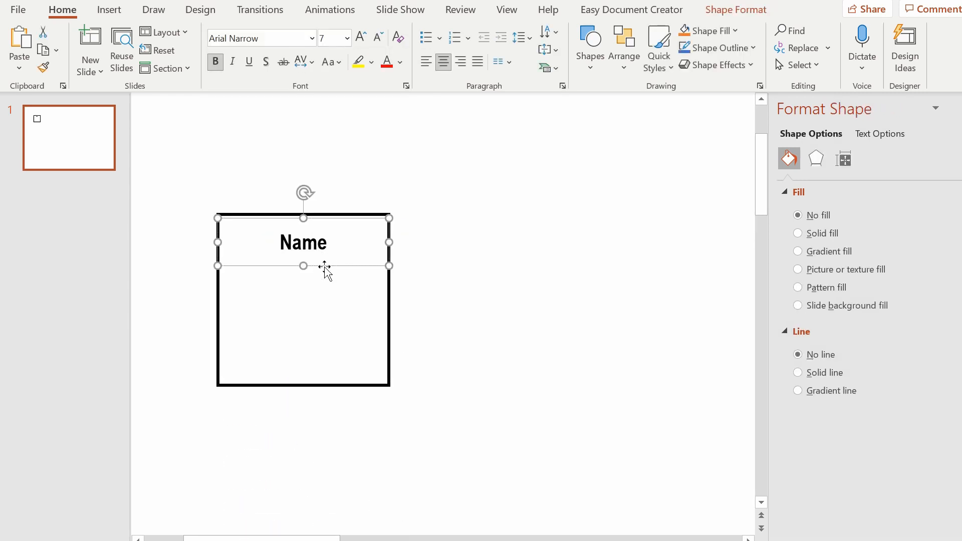
key("ctrl+v")
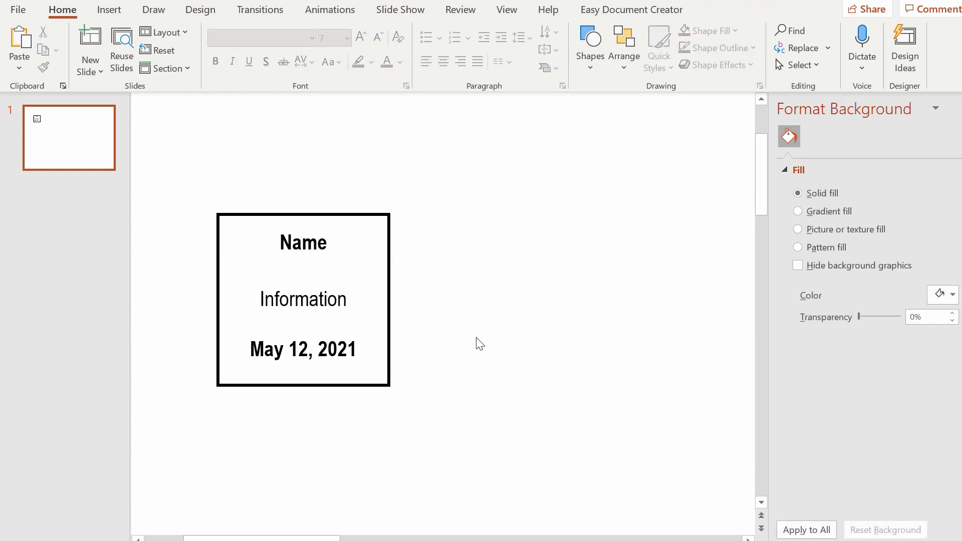
Step: Duplicate the label into a grid and start retyping the first Name heading as Tick
left_click(302, 359)
type("Tick")
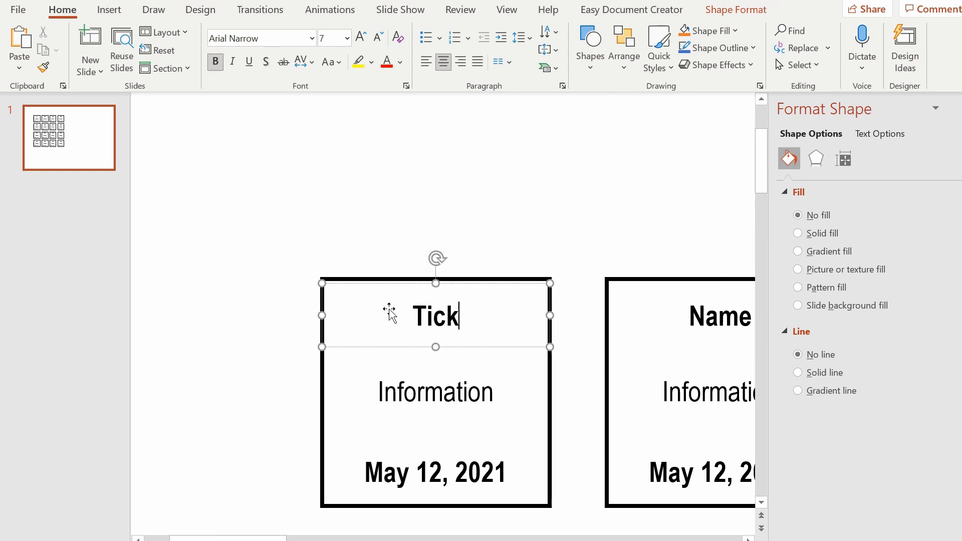
Step: Complete the first label's title as Tick (Ixodes) and its info line as Whole mount (Euparal)
type("(Ixodes)")
left_click(436, 391)
type("Whole m")
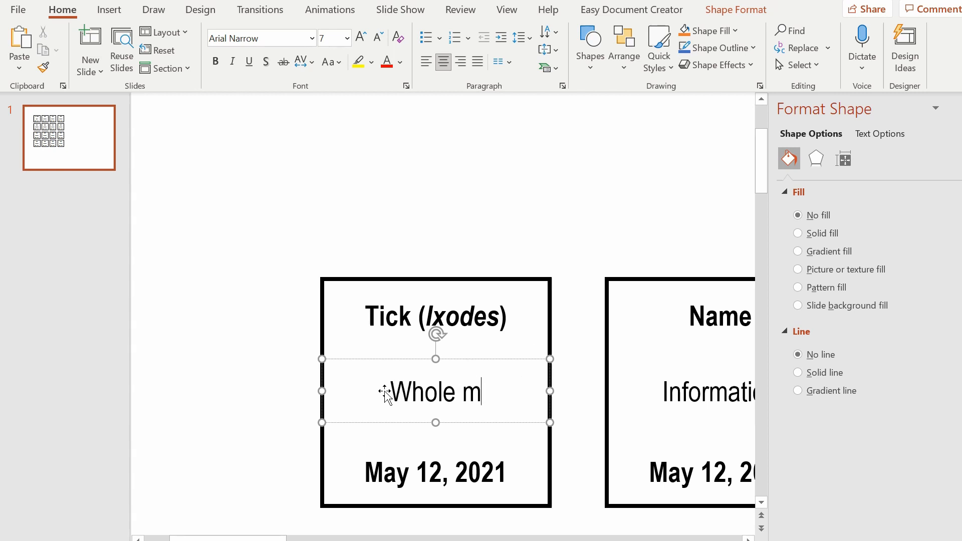
type("ount (Euparal")
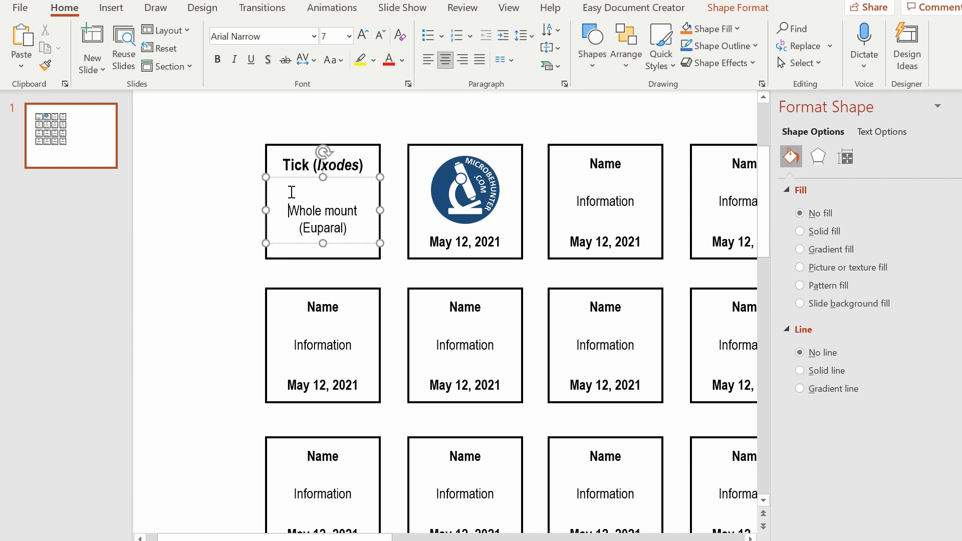
left_click(464, 190)
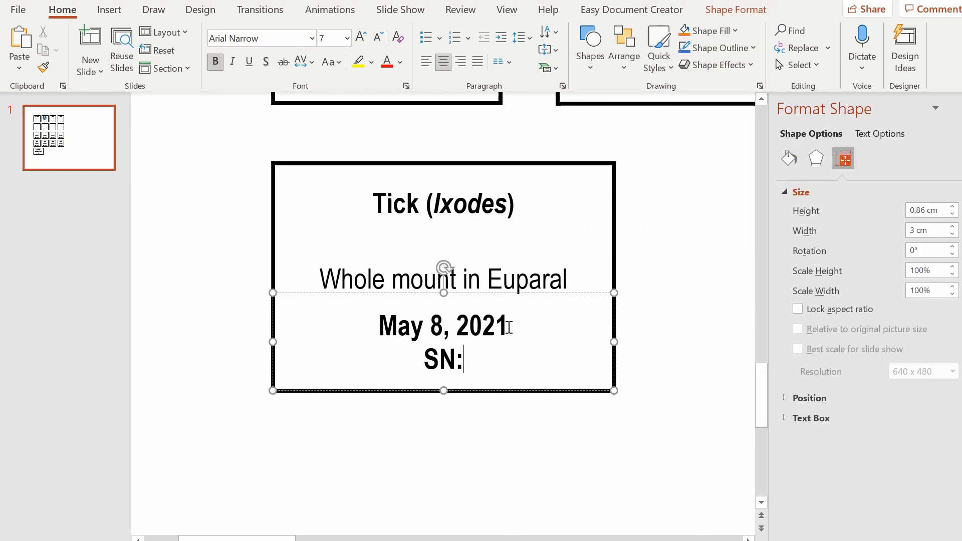
type("08052021")
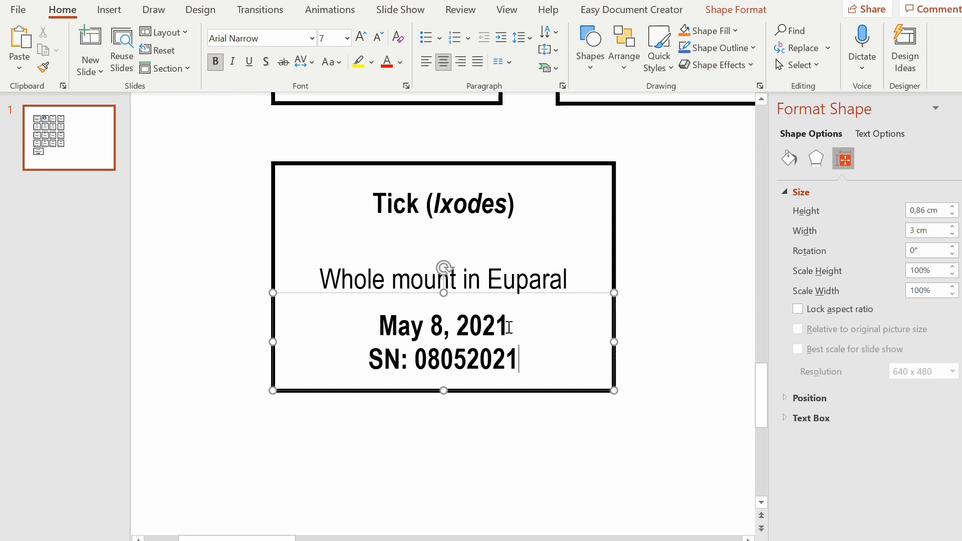
type("-01")
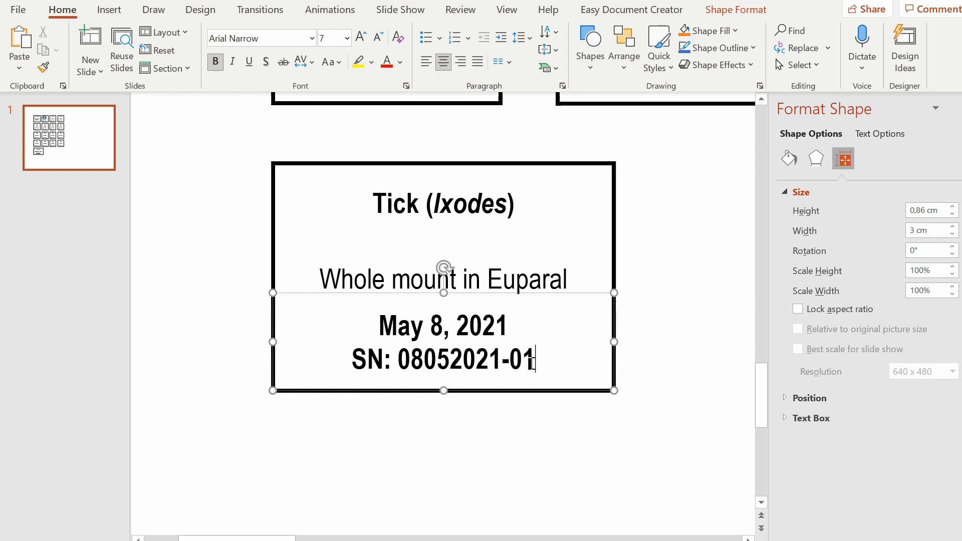